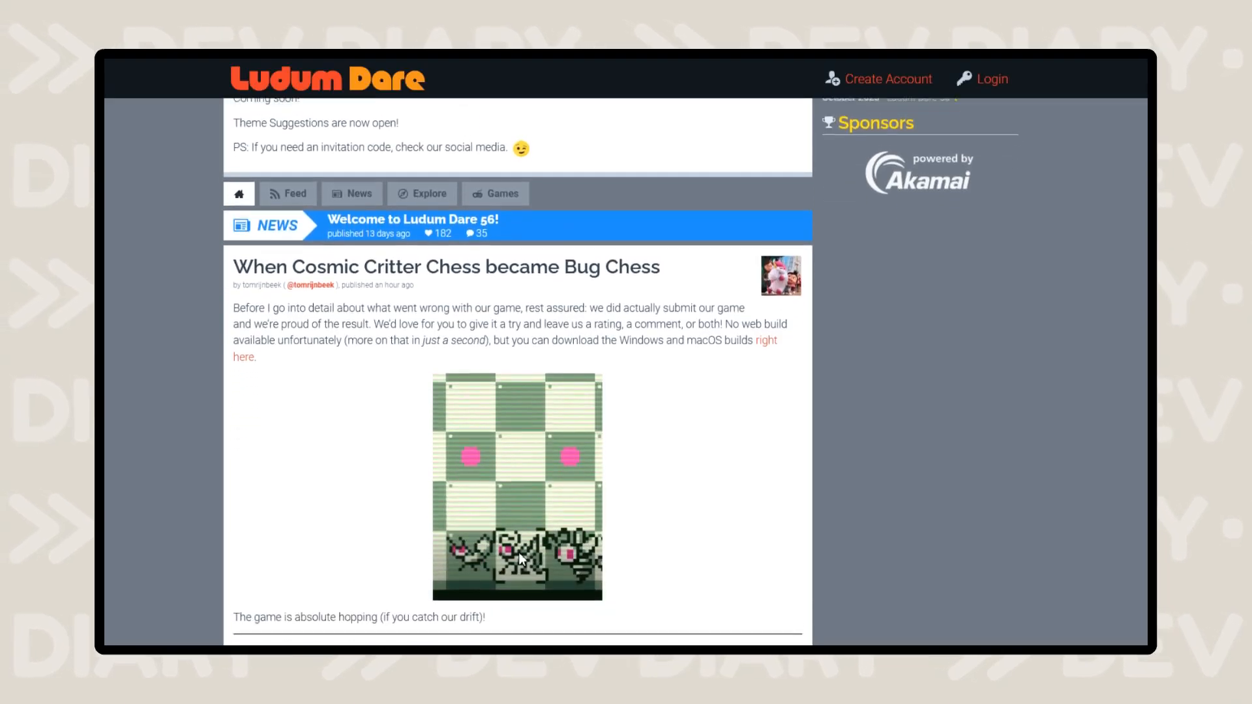
scroll("down", 3)
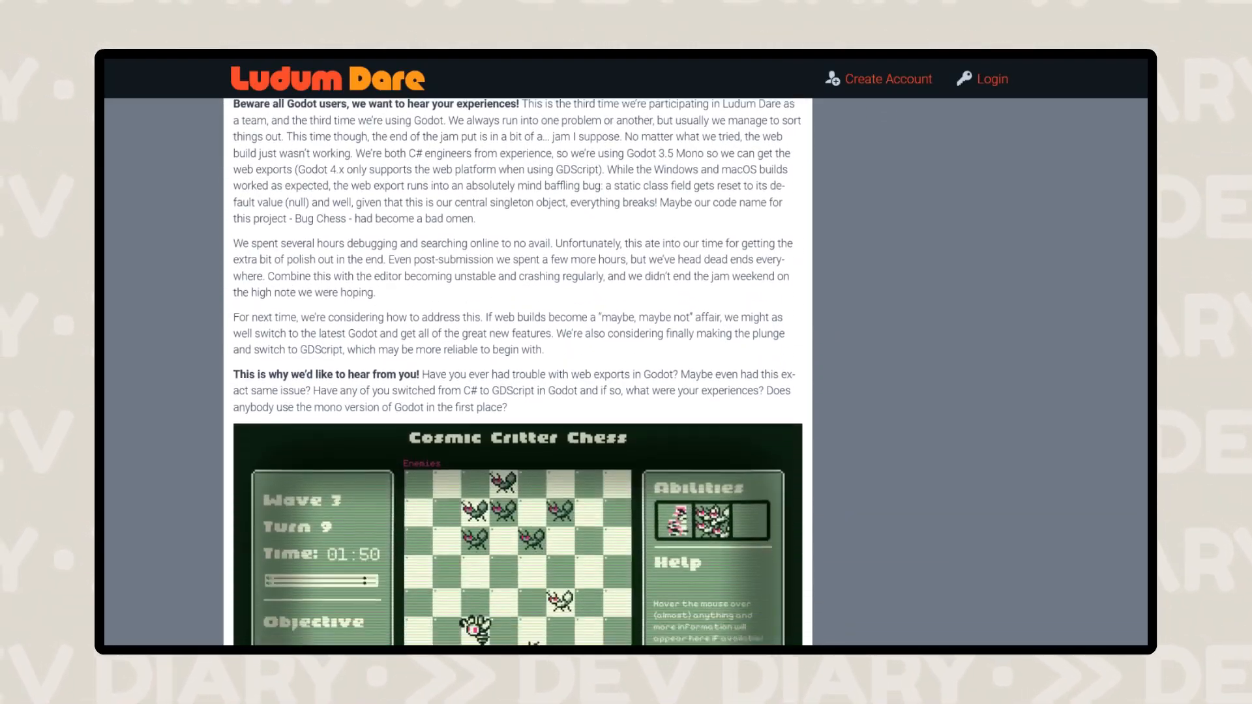
scroll("down", 3)
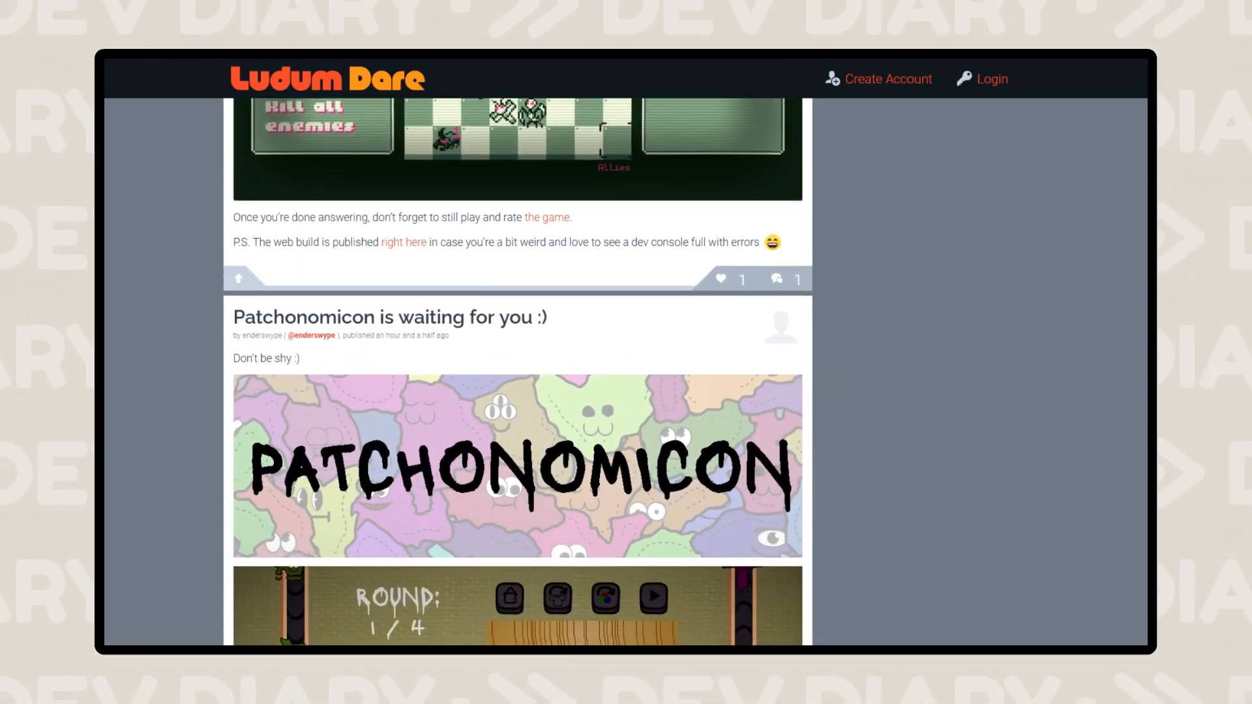